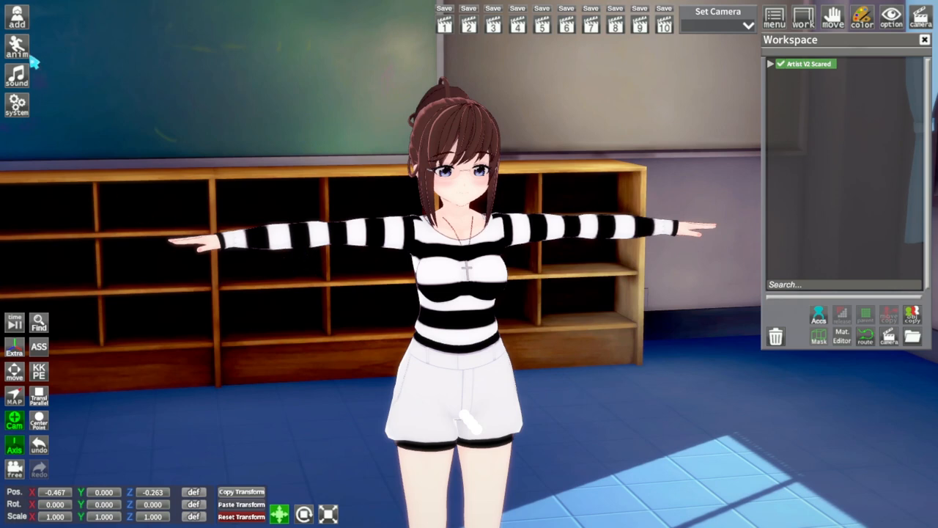
# - Try Battle fighting animations and settle on the Energy Bullet stance for the character
pyautogui.click(16, 47)
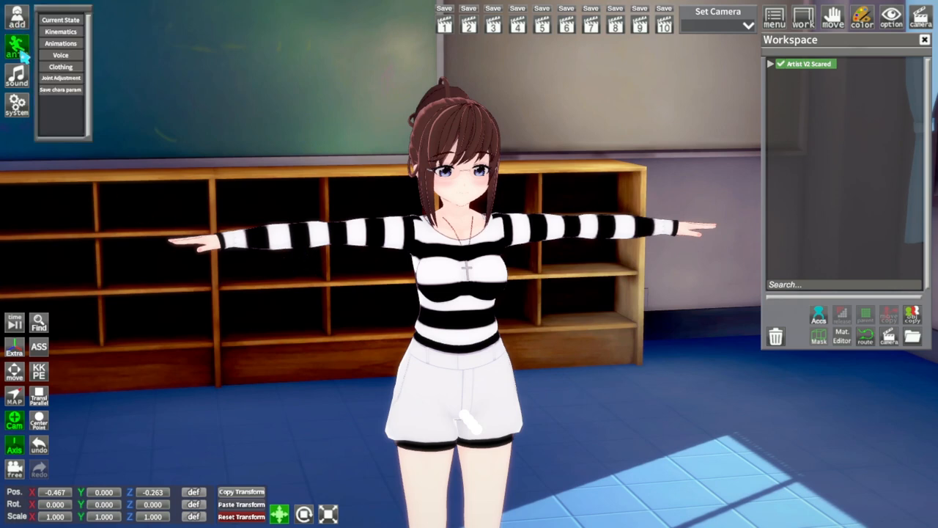
pyautogui.click(16, 46)
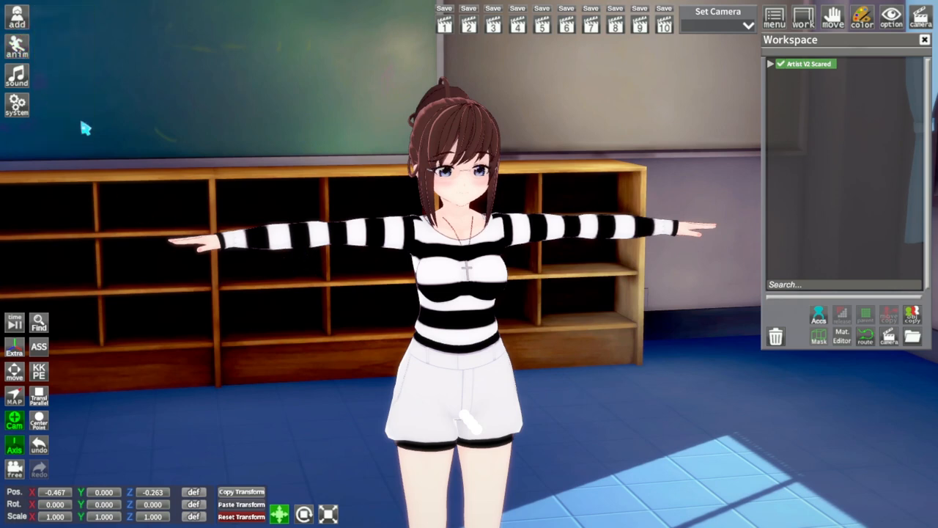
pyautogui.moveTo(132, 173)
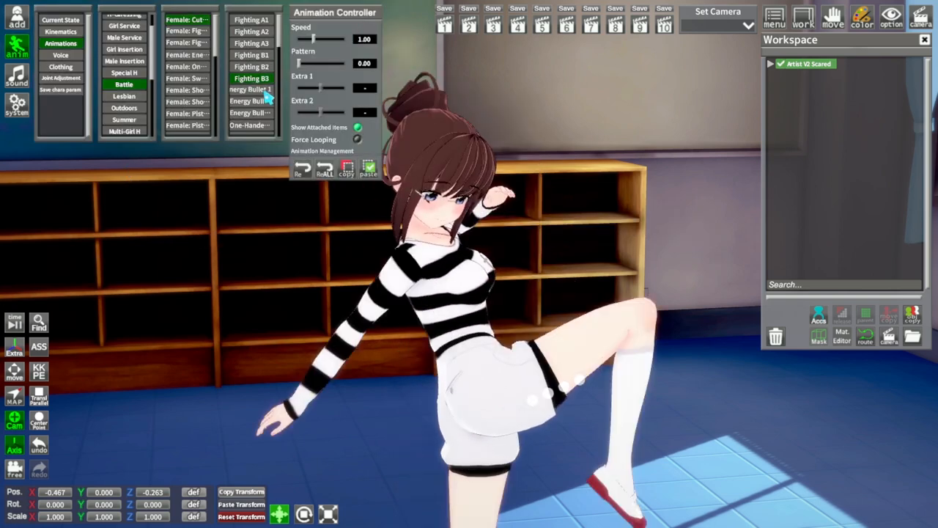
pyautogui.click(246, 99)
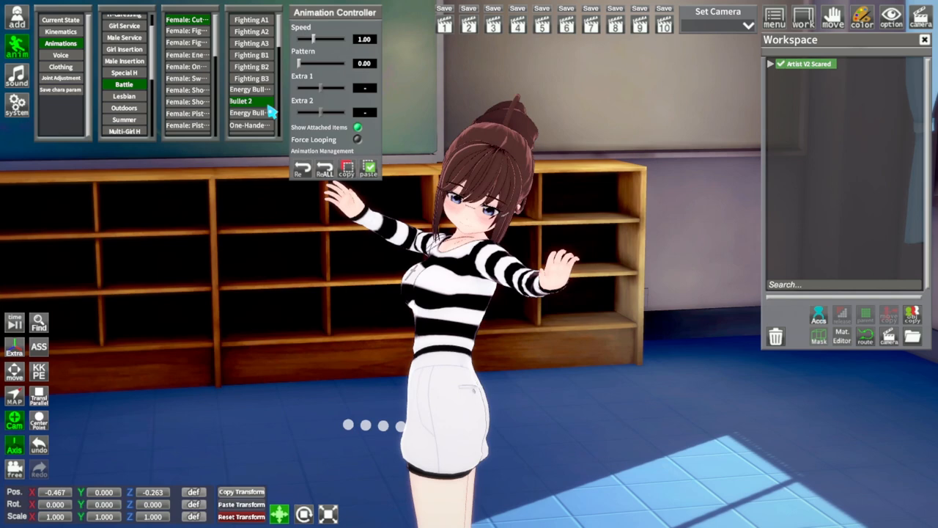
pyautogui.click(252, 103)
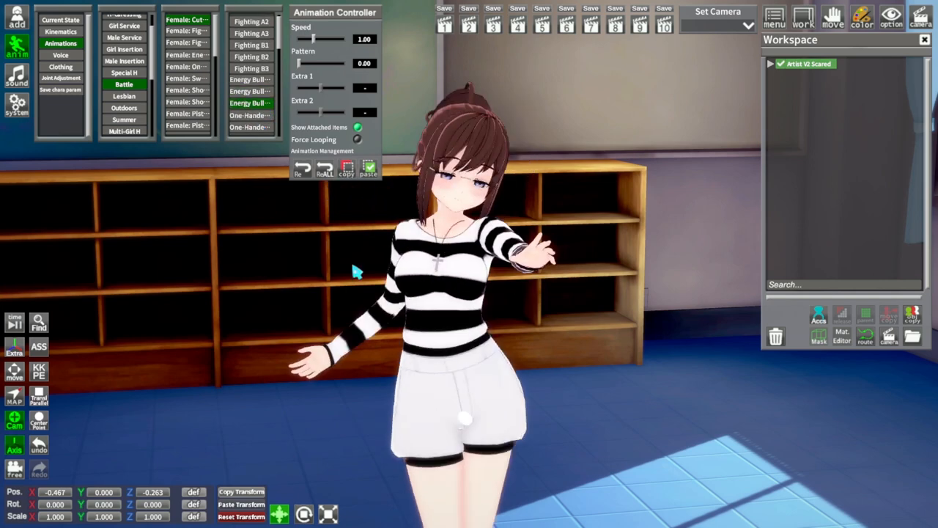
# - Enable combined FK & IK kinematics so the pose's body control nodes show
pyautogui.click(62, 32)
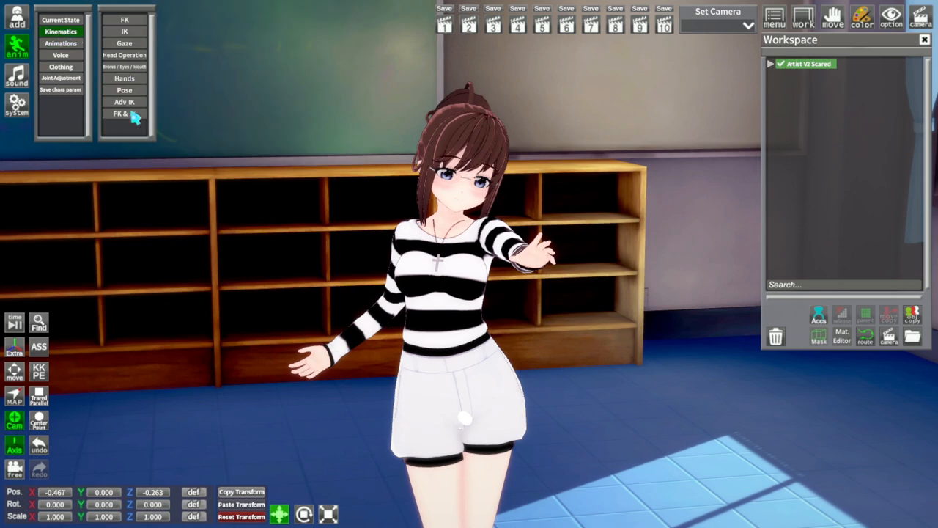
pyautogui.click(123, 114)
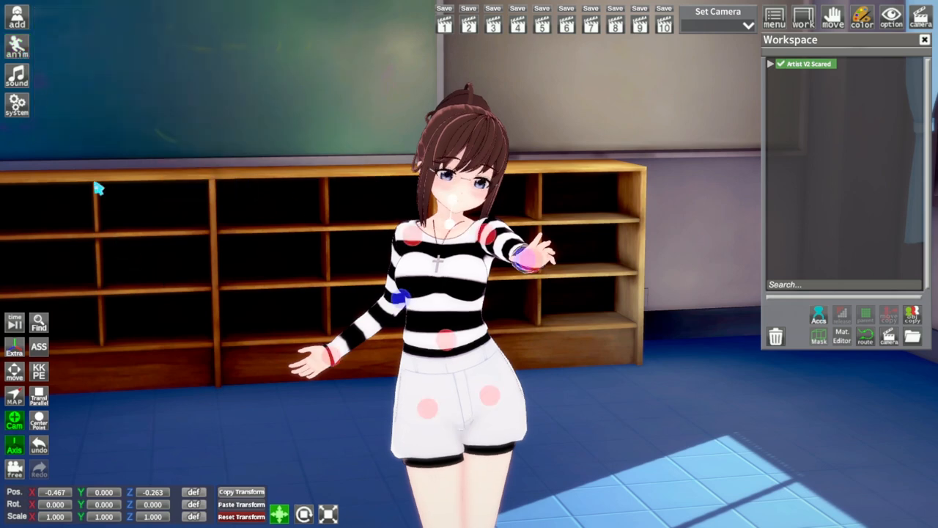
pyautogui.click(16, 106)
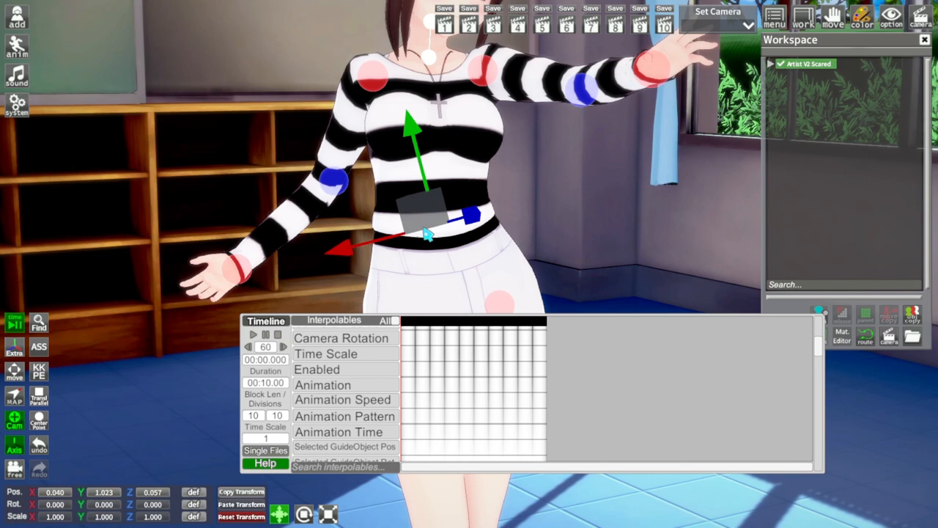
# - Keyframe GO Position/Rotation interpolables for the neck, shoulder, elbow and hand bones at the current time
pyautogui.scroll(-3)
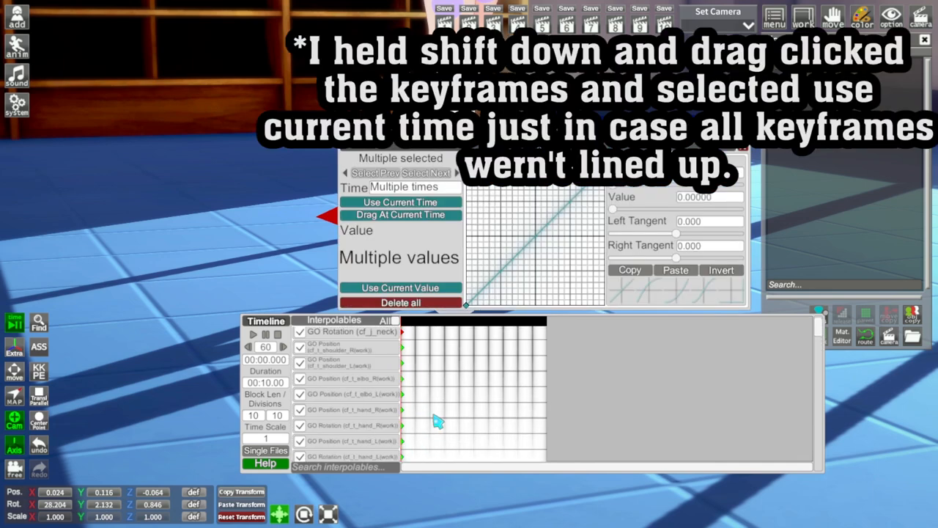
# - Colour-code the selected bone tracks red for right-side and blue for left-side bones
pyautogui.click(400, 203)
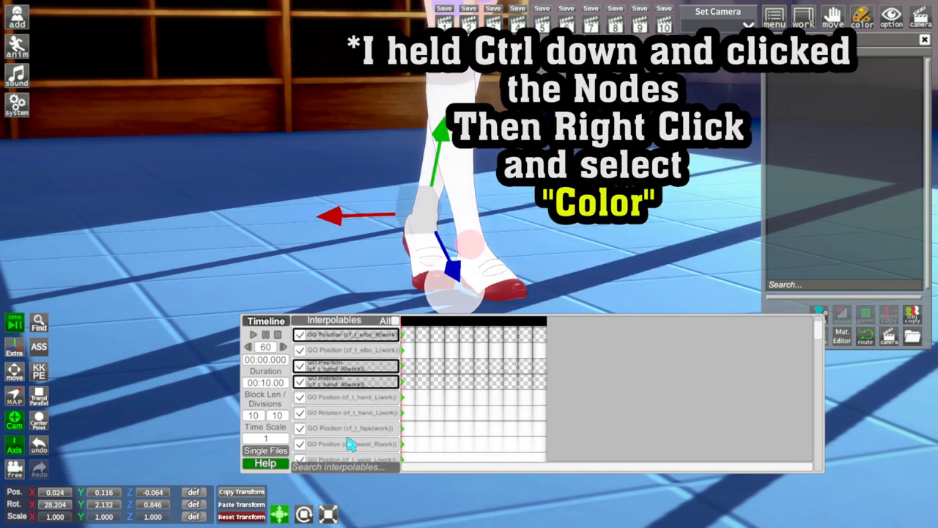
pyautogui.scroll(-3)
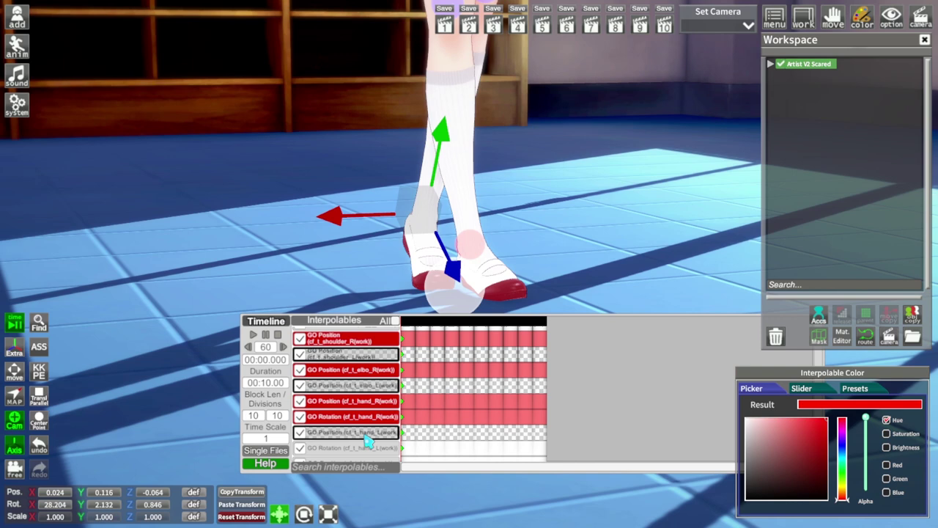
pyautogui.rightClick(366, 432)
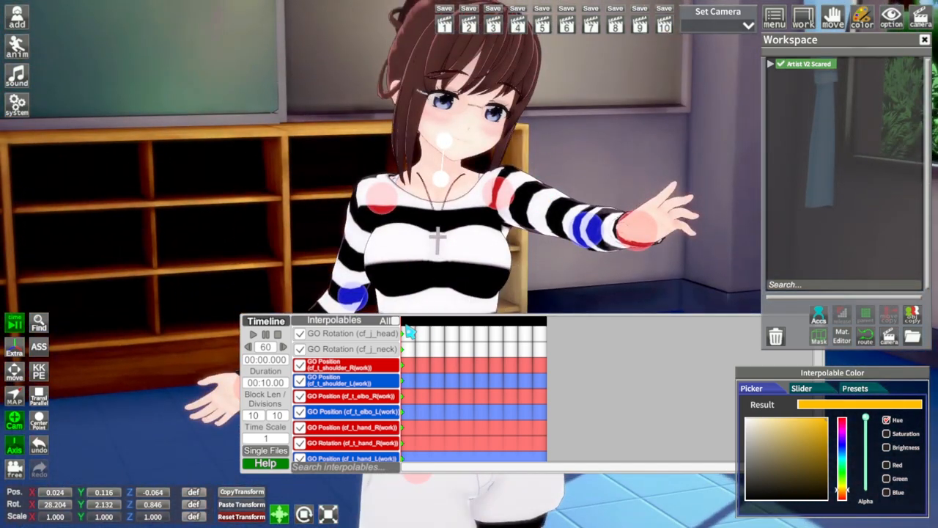
# - Move the playhead to 1 second and bring up the KKPE posing panel
pyautogui.click(443, 344)
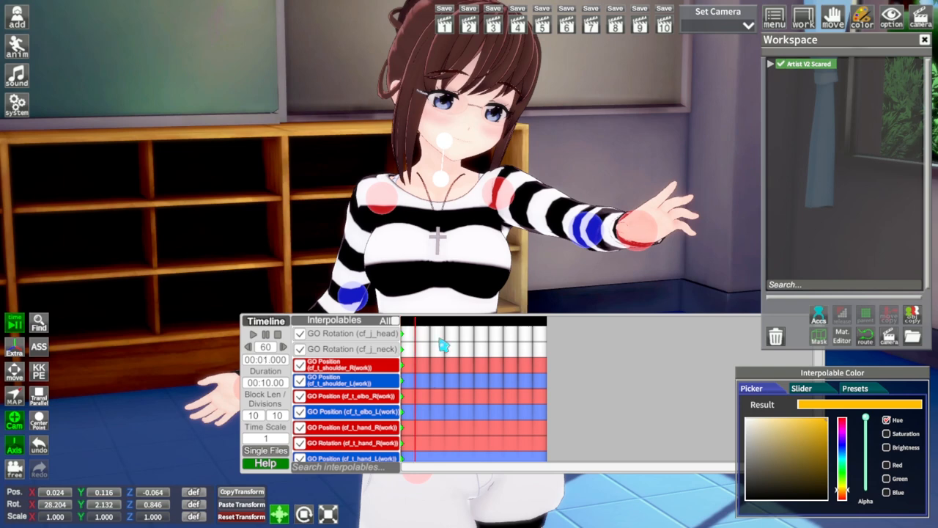
pyautogui.moveTo(431, 217)
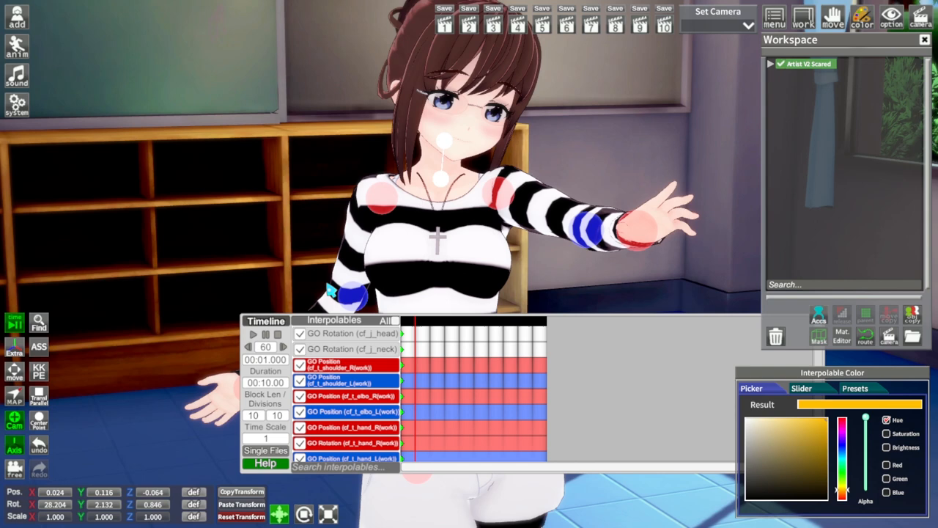
pyautogui.moveTo(56, 380)
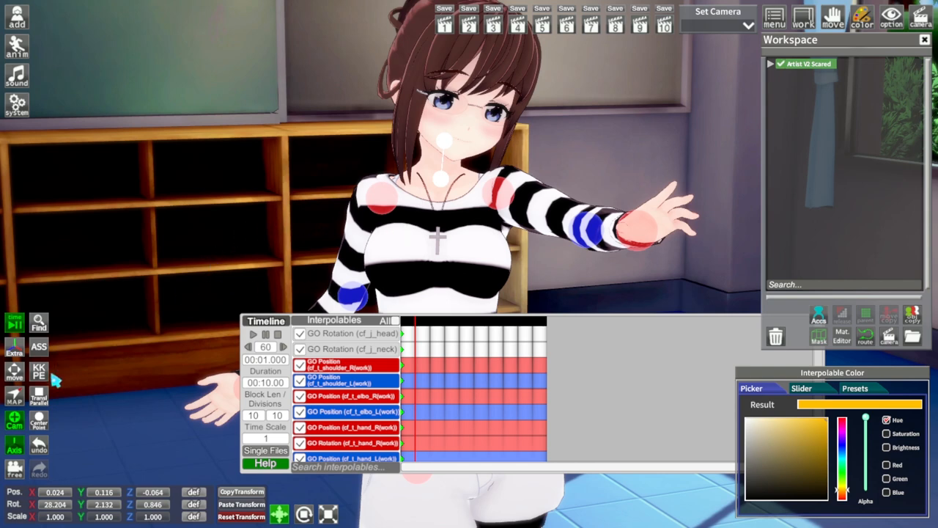
pyautogui.click(38, 373)
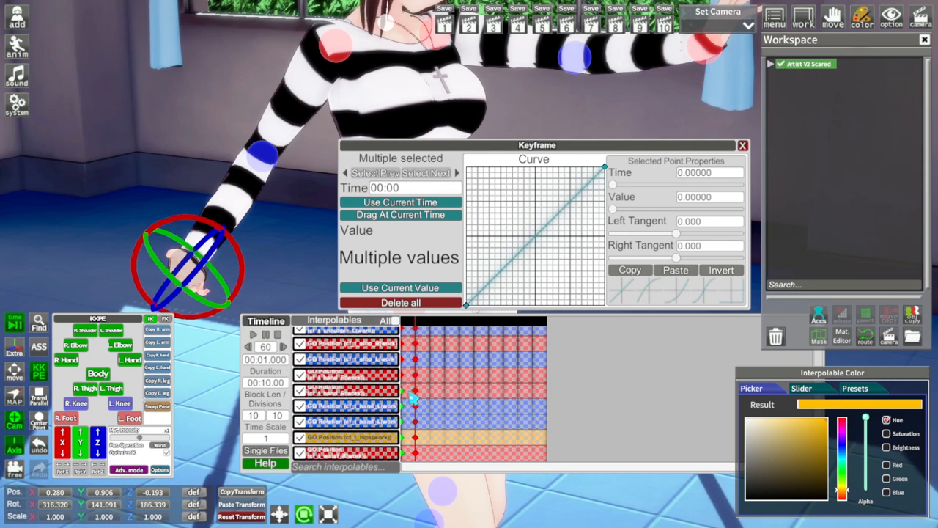
# - Pose the arm and add keyframes at 1 s and 2 s for the next fighting pose
pyautogui.scroll(3)
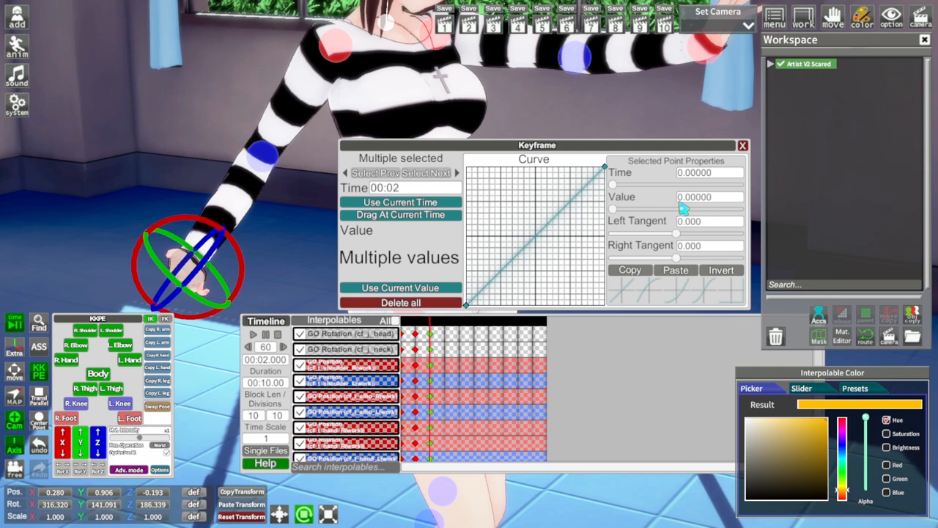
pyautogui.click(742, 145)
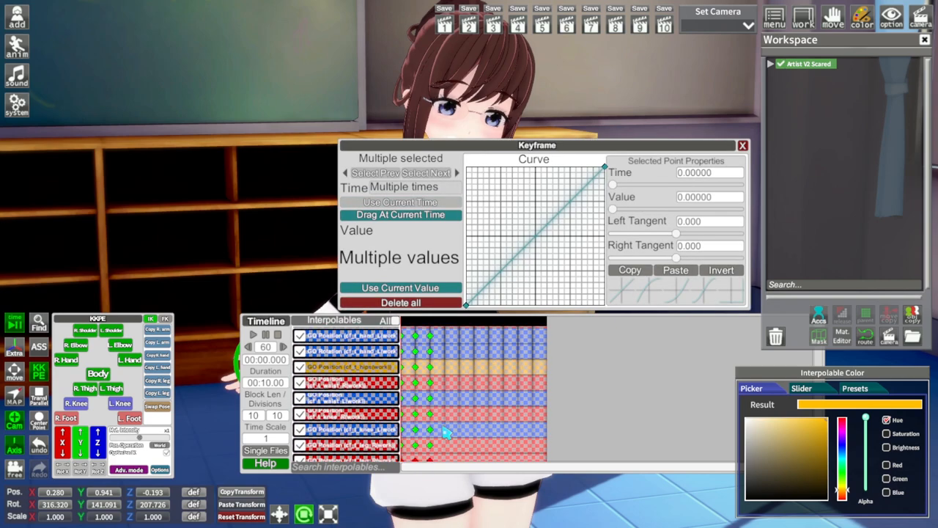
# - Give the selected keyframes the ease-in-out S-shaped curve preset
pyautogui.scroll(-3)
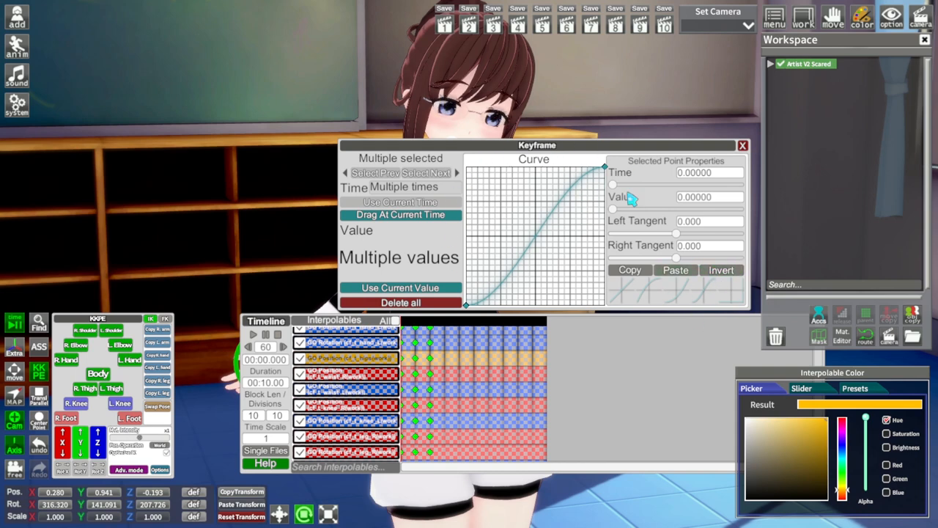
pyautogui.click(742, 145)
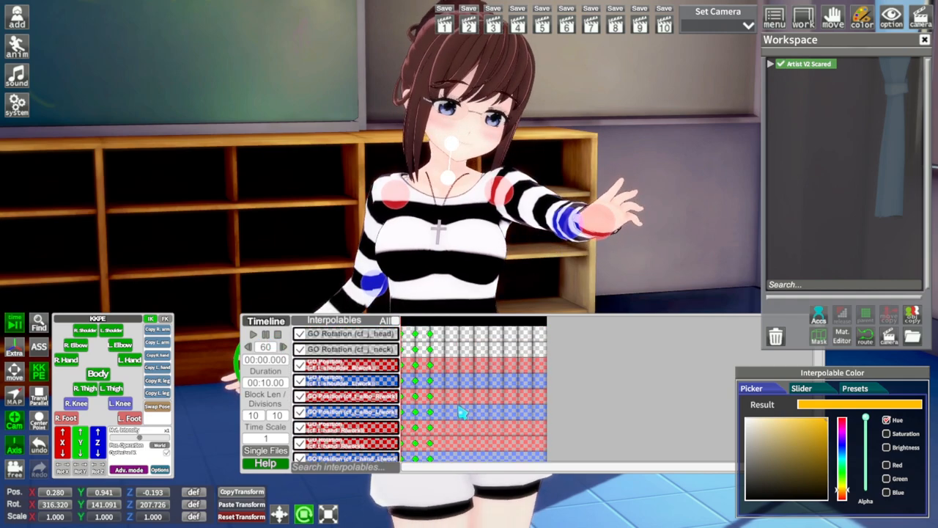
pyautogui.scroll(-3)
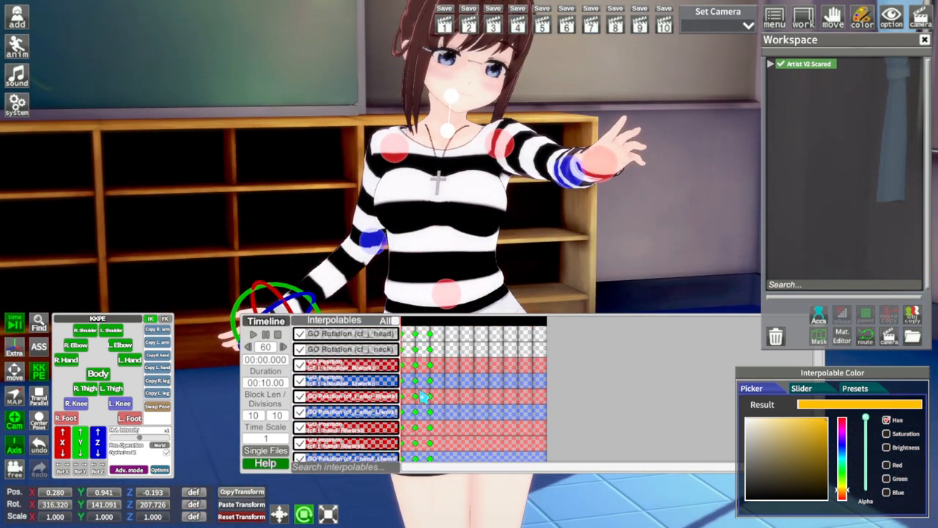
# - Apply the ease-in-out curve preset to the remaining bone keyframes as well
pyautogui.scroll(-3)
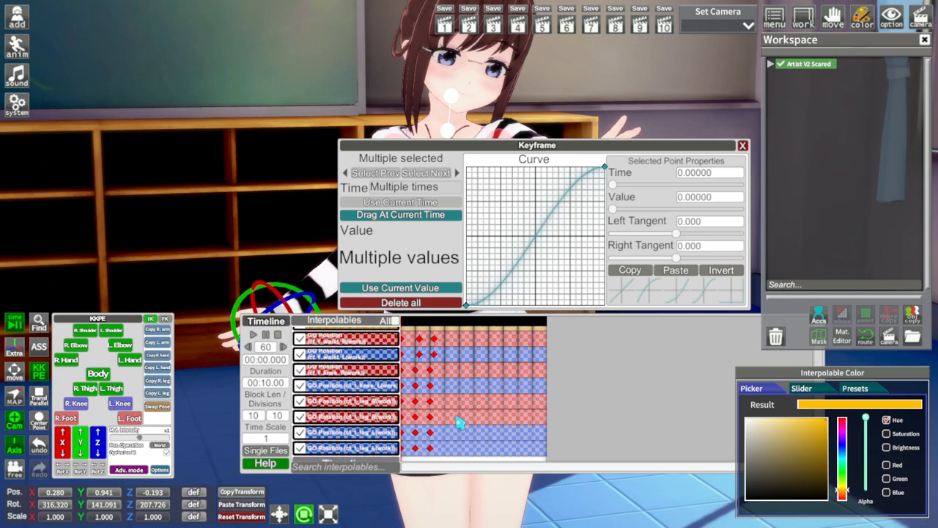
pyautogui.scroll(3)
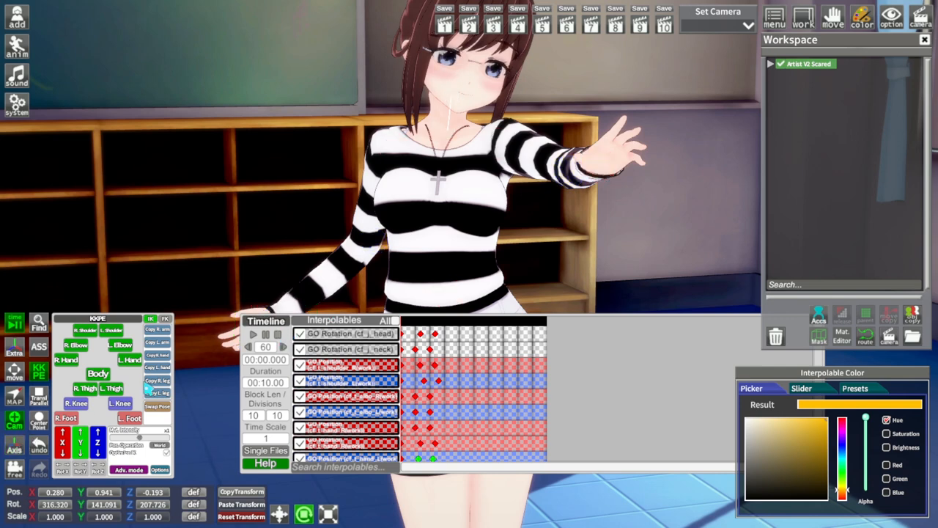
pyautogui.click(253, 334)
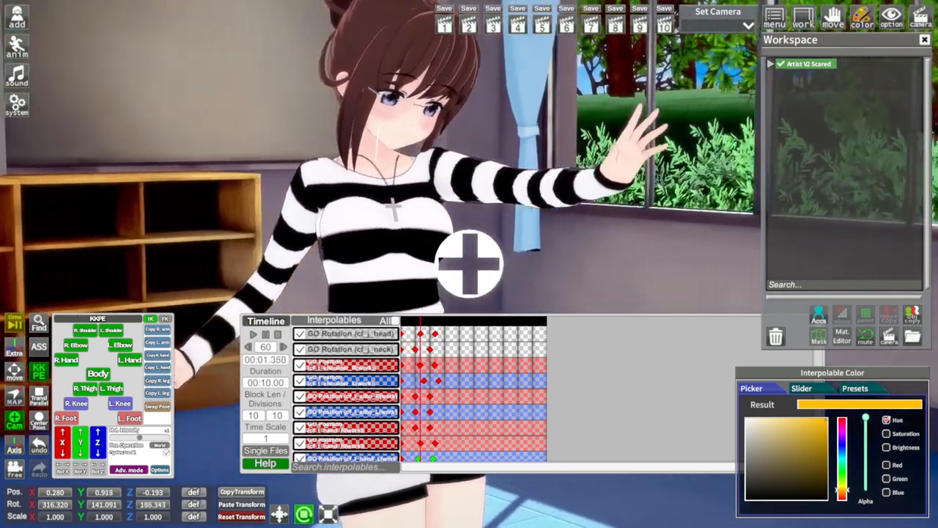
pyautogui.click(252, 334)
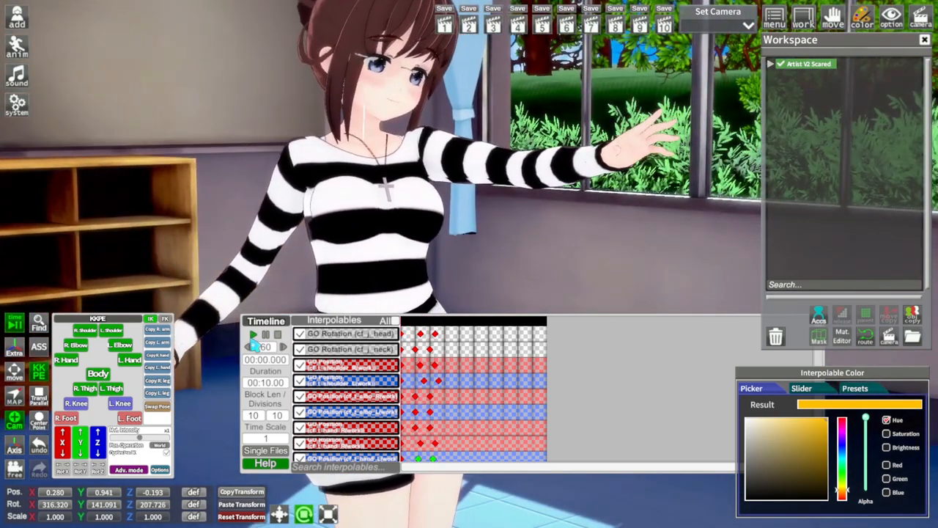
pyautogui.click(252, 334)
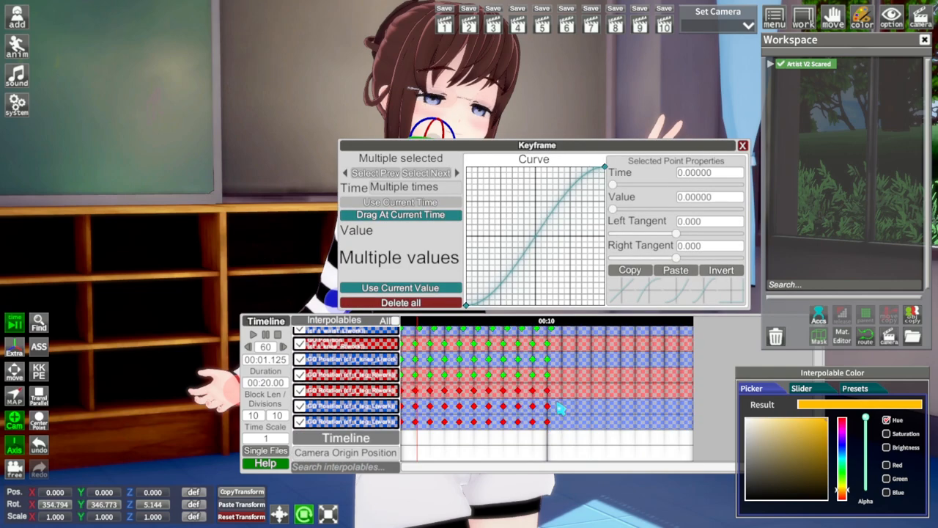
# - Repeat the keyframe sequence across ten seconds of a 00:20.00 timeline and select it
pyautogui.scroll(3)
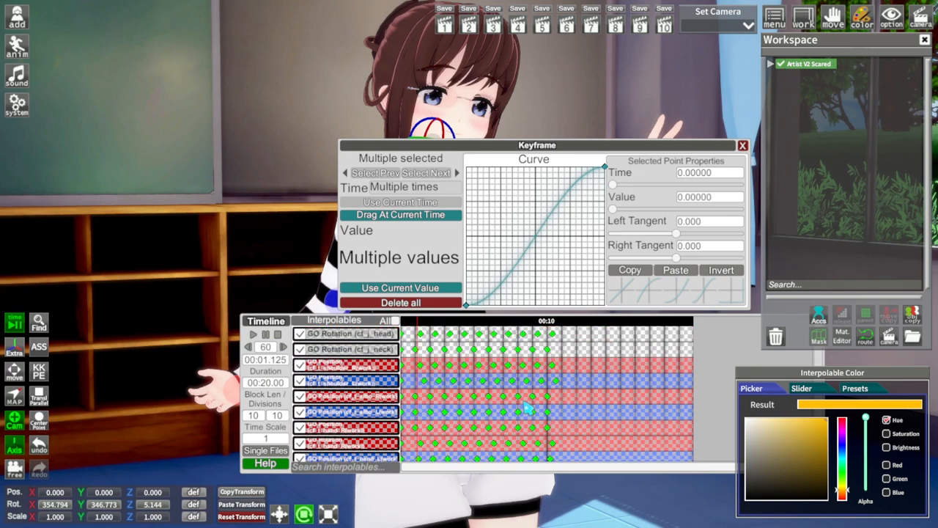